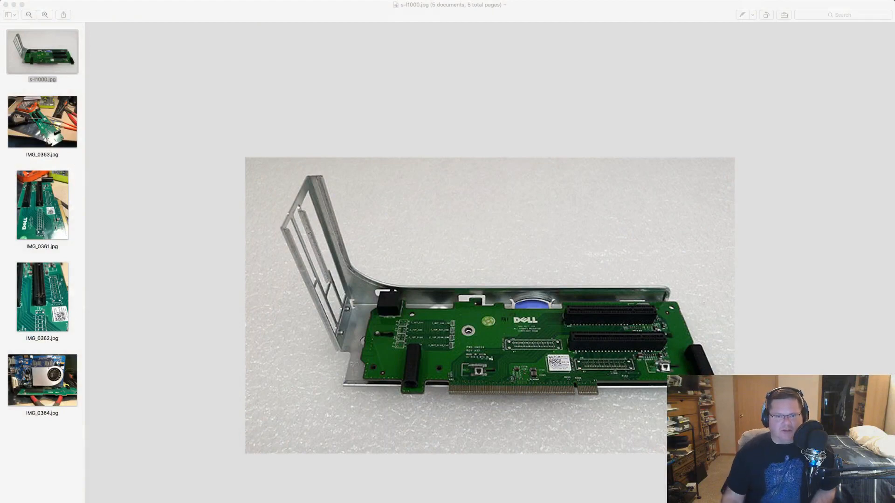
{"action": "mouse_move", "coordinate": [625, 341]}
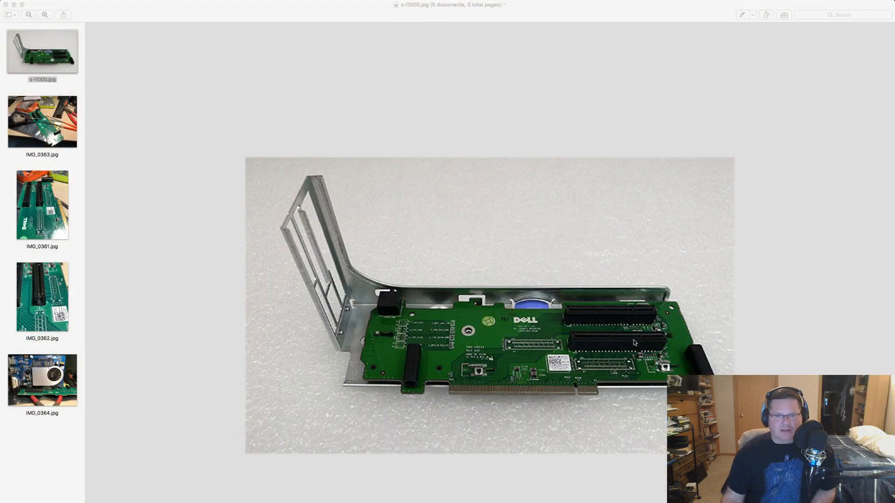
{"action": "mouse_move", "coordinate": [471, 321]}
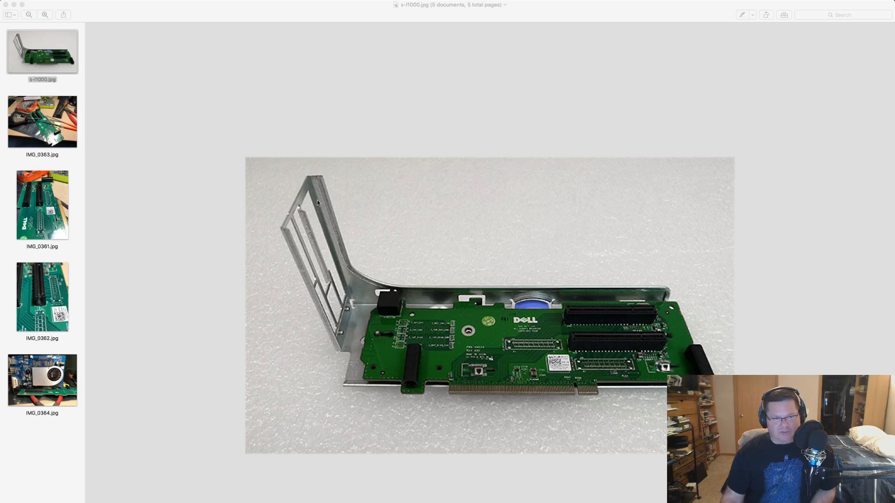
{"action": "mouse_move", "coordinate": [355, 323]}
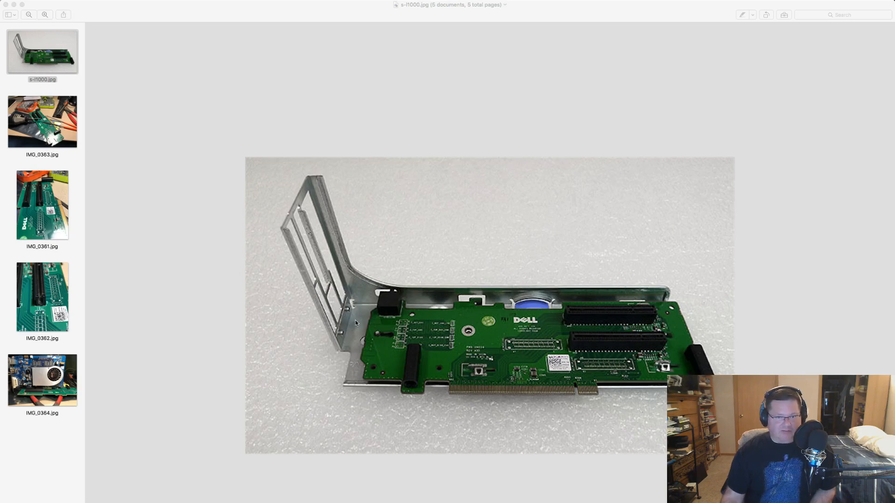
{"action": "mouse_move", "coordinate": [512, 341]}
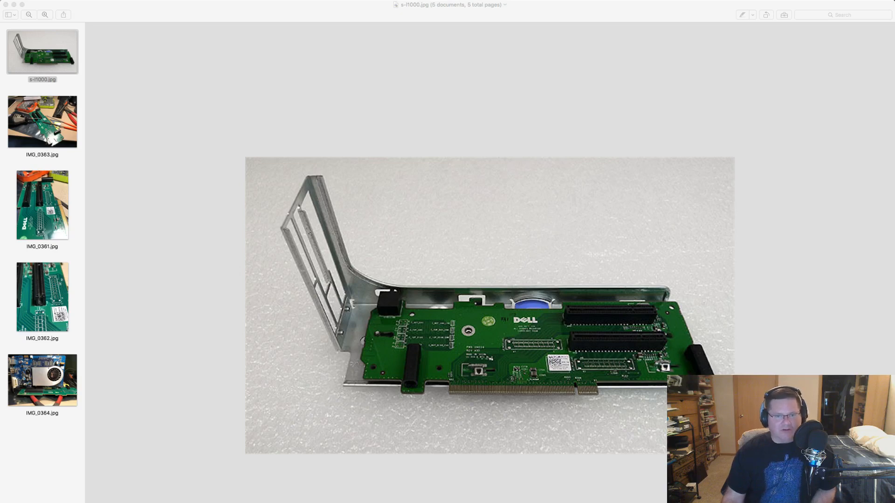
{"action": "mouse_move", "coordinate": [547, 439]}
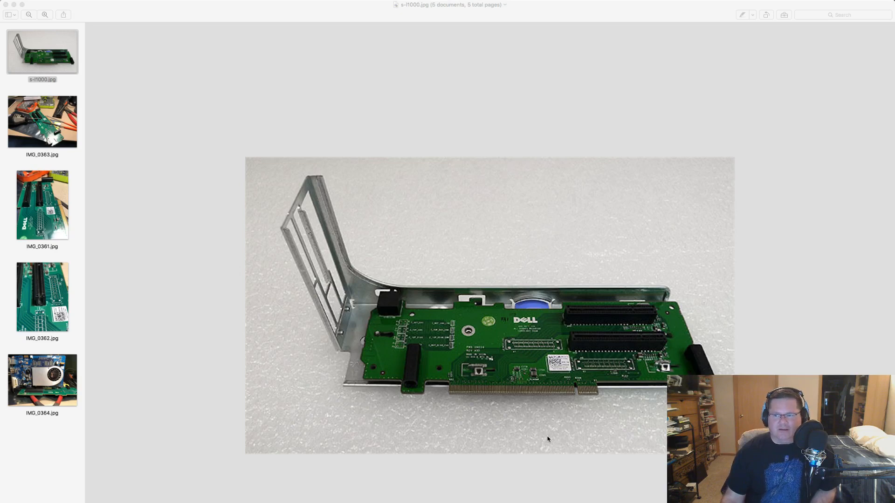
{"action": "mouse_move", "coordinate": [150, 128]}
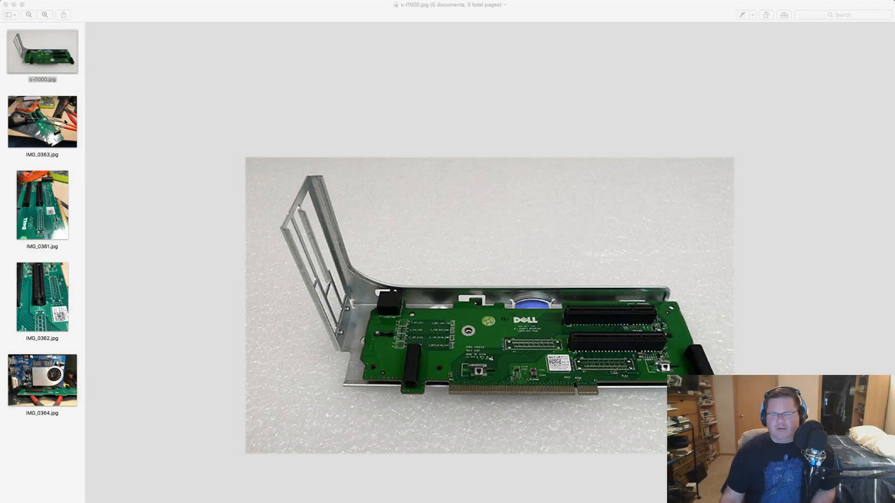
- View the workbench photo of the bare riser, then the close-up of its two PCIe slots
{"action": "left_click", "coordinate": [42, 122]}
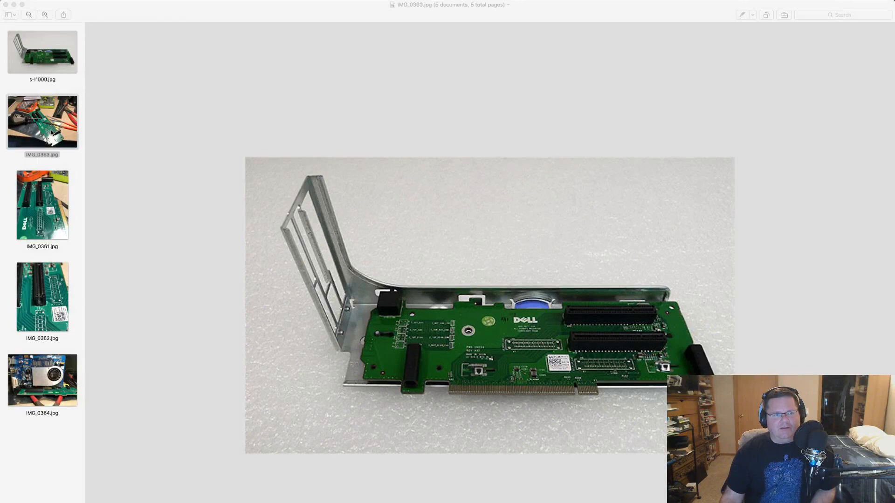
{"action": "left_click", "coordinate": [42, 121]}
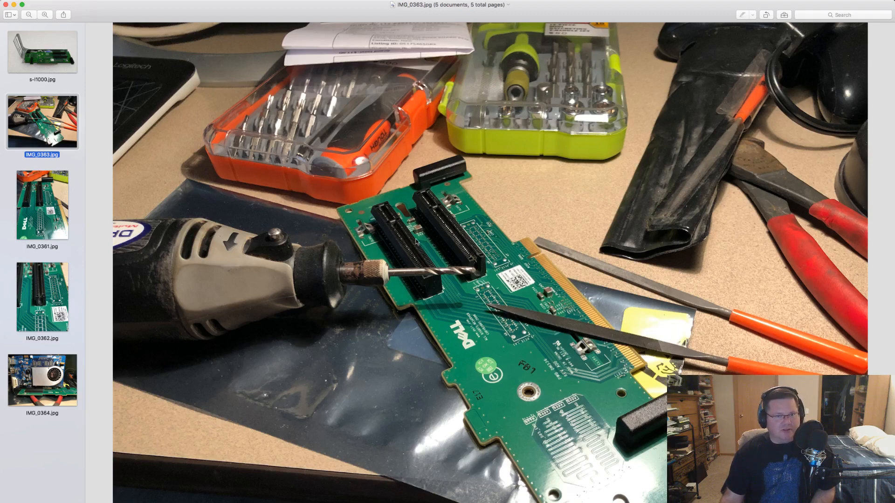
{"action": "left_click", "coordinate": [42, 204]}
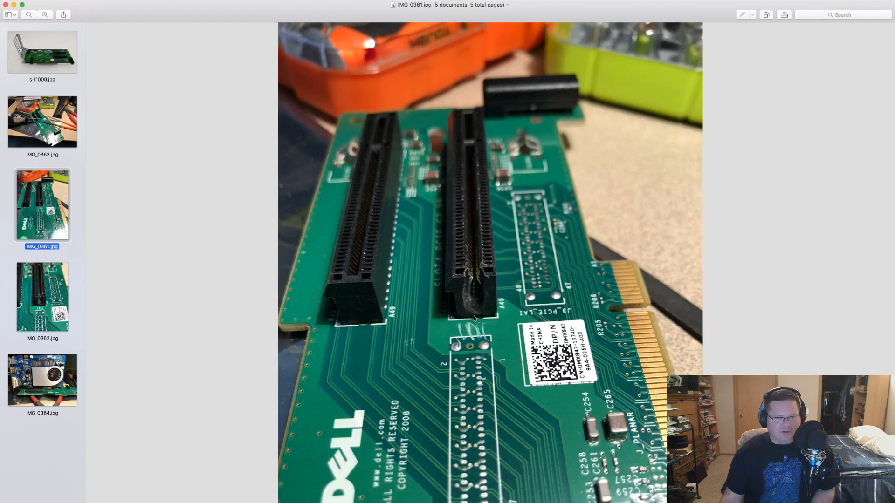
{"action": "mouse_move", "coordinate": [473, 313]}
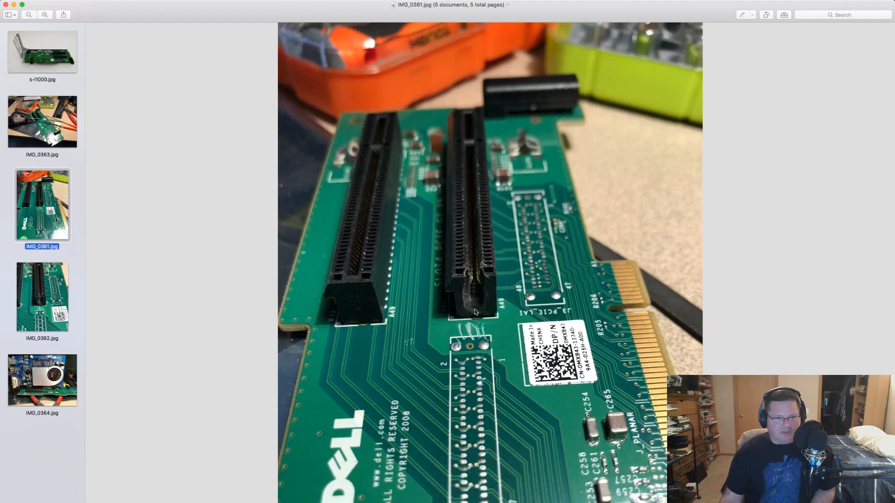
{"action": "mouse_move", "coordinate": [475, 283]}
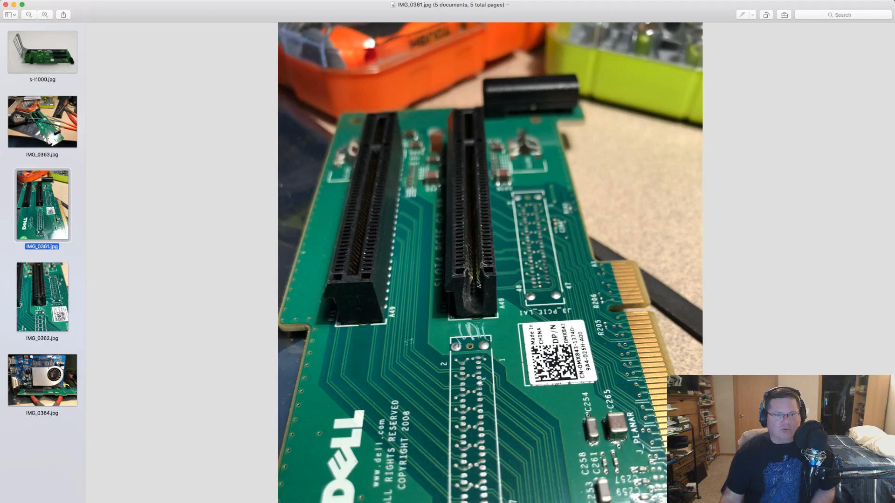
{"action": "mouse_move", "coordinate": [478, 309]}
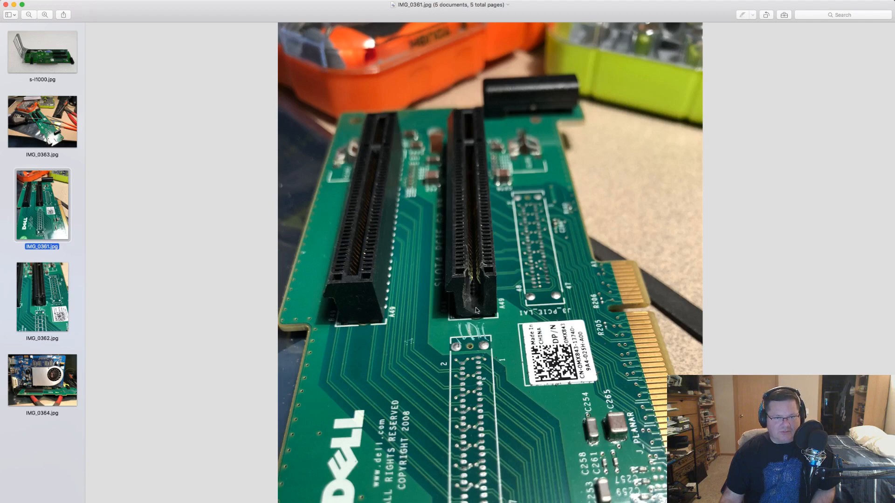
{"action": "mouse_move", "coordinate": [477, 305]}
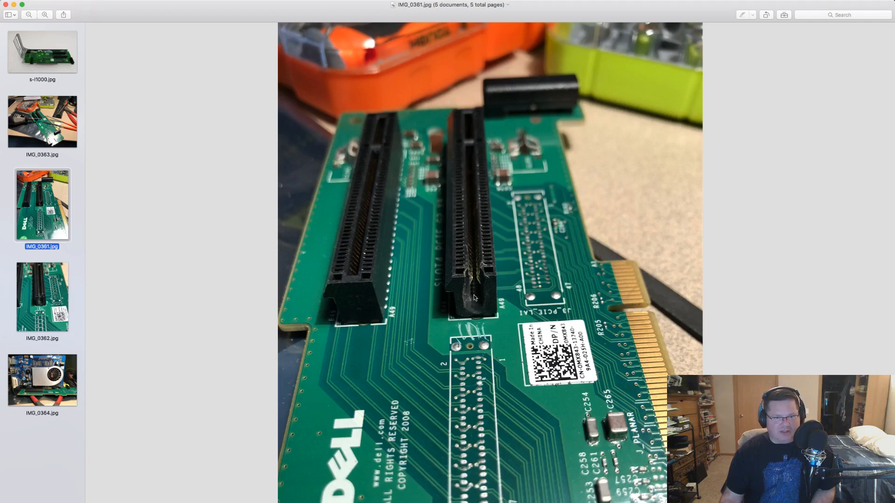
{"action": "mouse_move", "coordinate": [208, 326]}
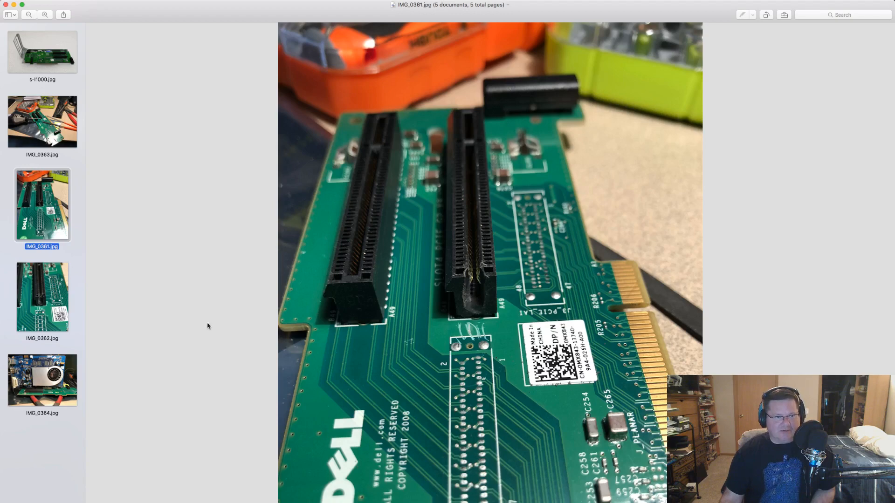
- Compare the workbench and two-slot photos, ending on the macro shot of the cut-open slot end
{"action": "left_click", "coordinate": [42, 121]}
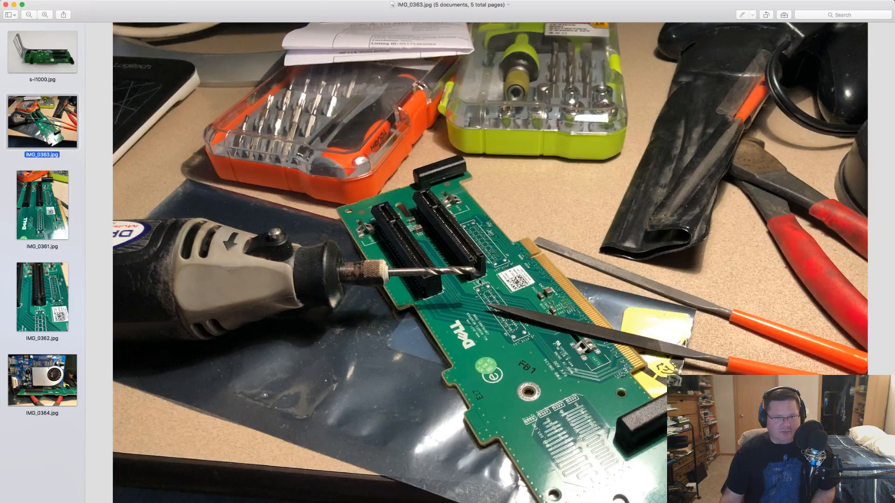
{"action": "left_click", "coordinate": [42, 204]}
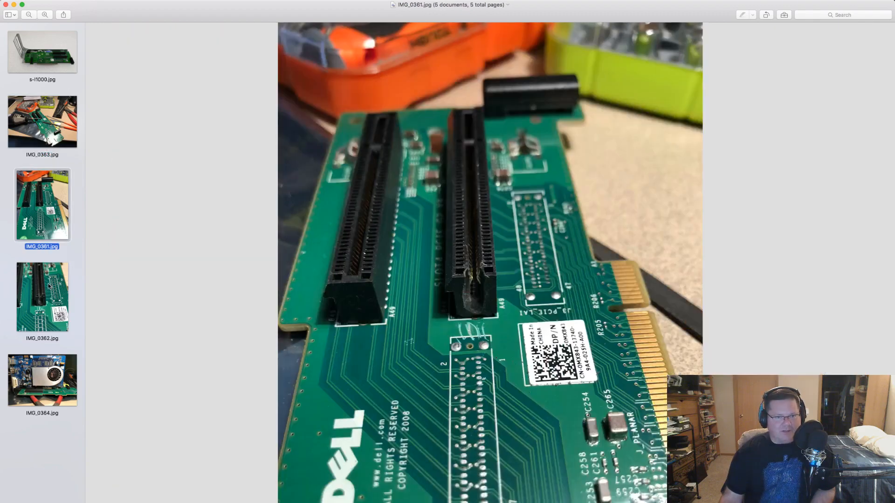
{"action": "left_click", "coordinate": [42, 297]}
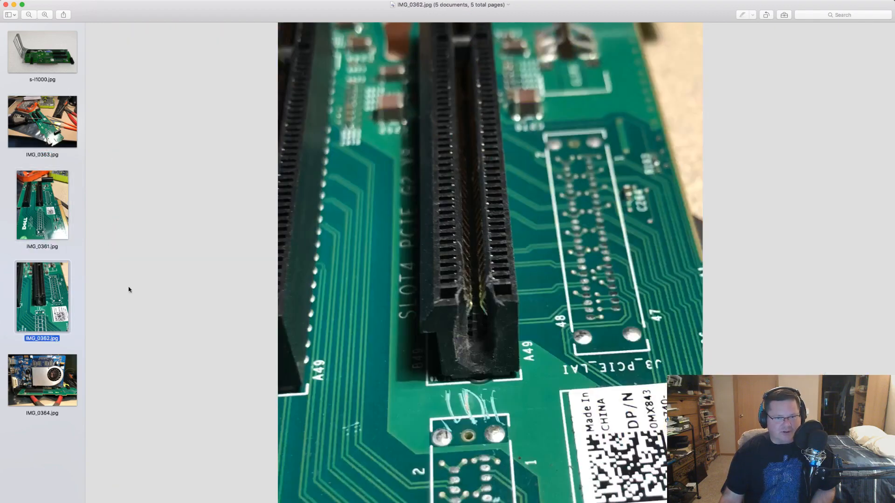
{"action": "mouse_move", "coordinate": [466, 316]}
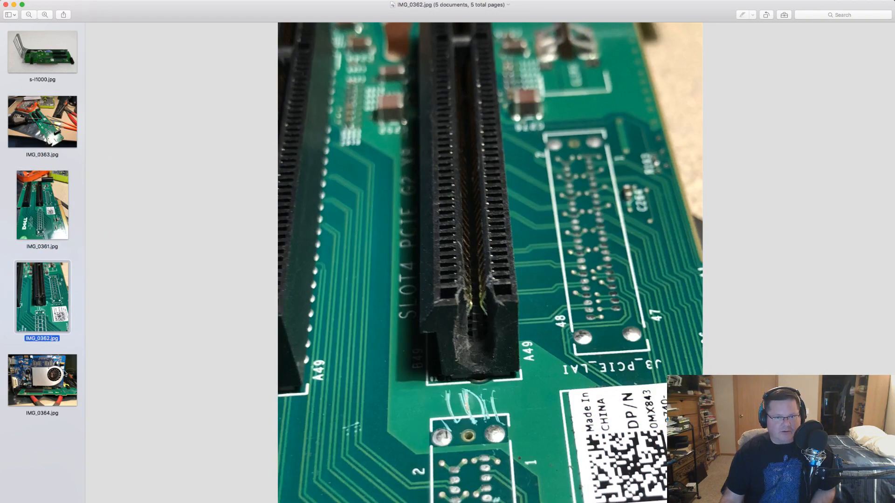
- View IMG_0364.jpg, the ASUS graphics card seated in the modified riser slot
{"action": "left_click", "coordinate": [42, 380]}
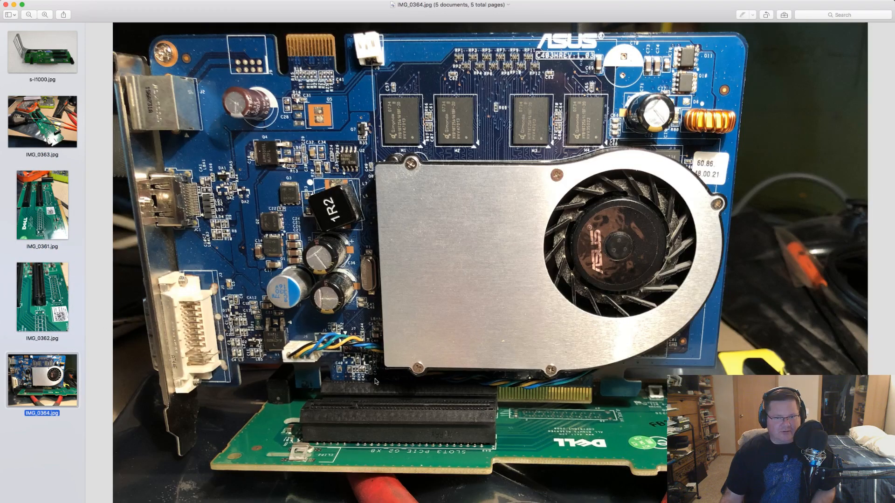
{"action": "mouse_move", "coordinate": [393, 407]}
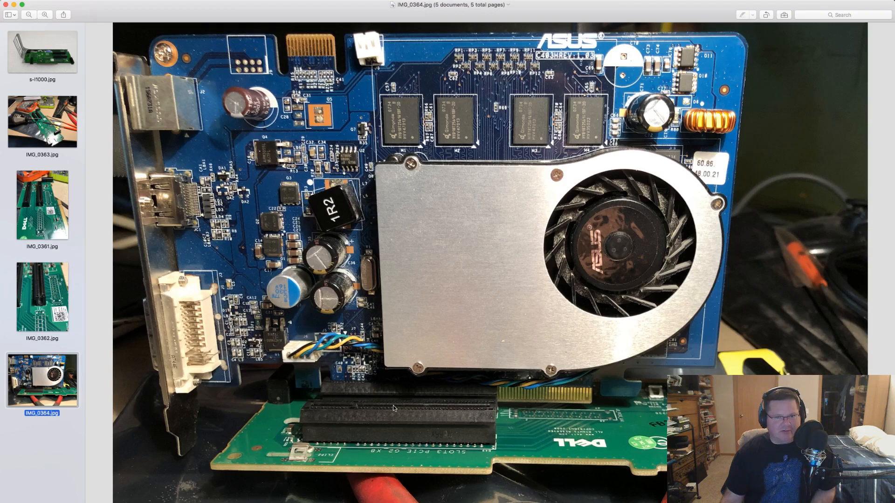
{"action": "mouse_move", "coordinate": [559, 405]}
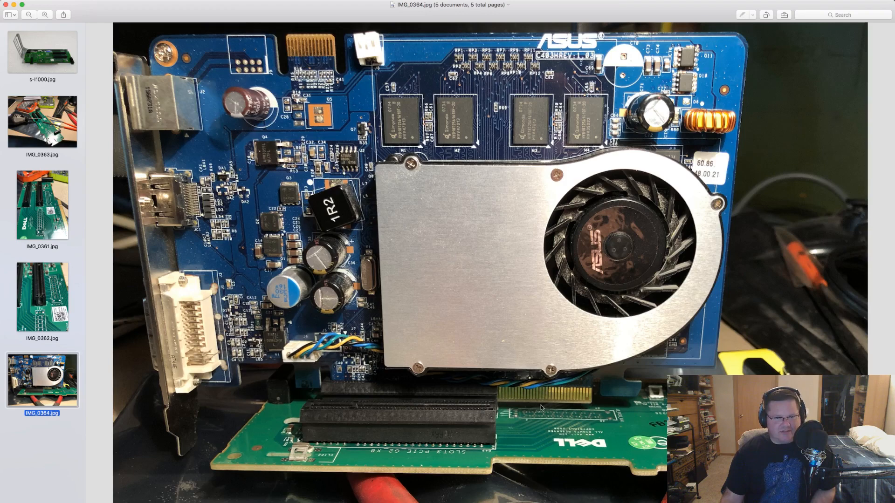
{"action": "mouse_move", "coordinate": [424, 406]}
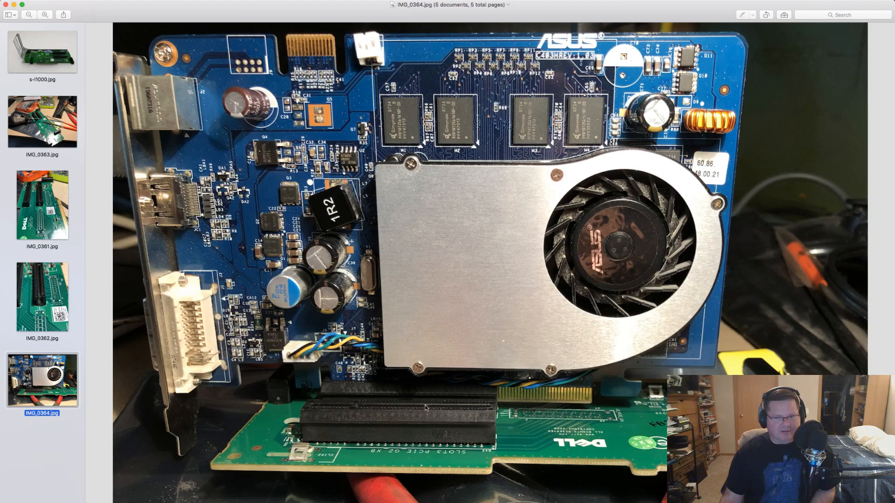